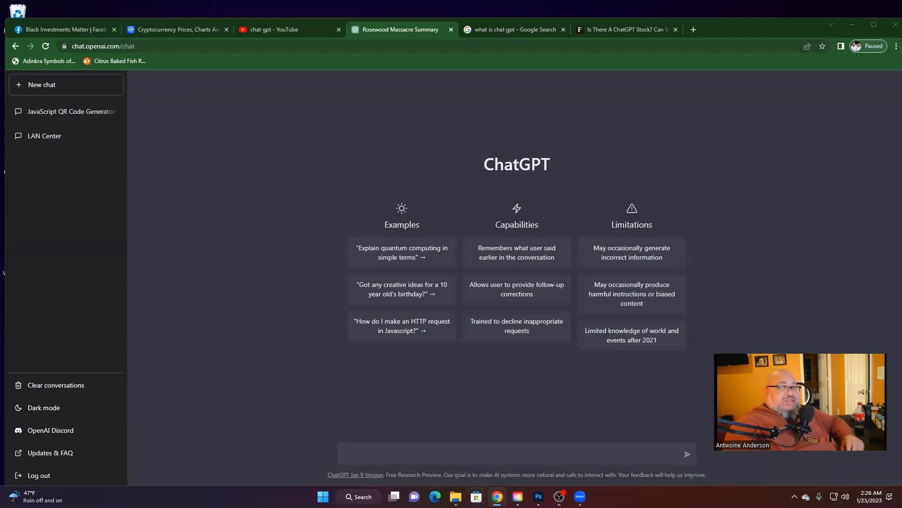
Send ChatGPT the prompt 'Write a 500 word term paper on the Rosewood massacre'.
left_click(516, 453)
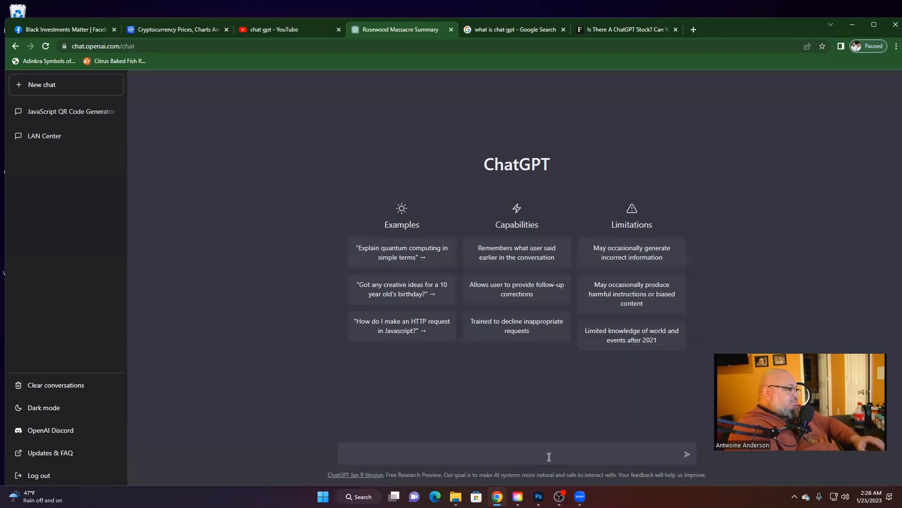
type("Write a 500")
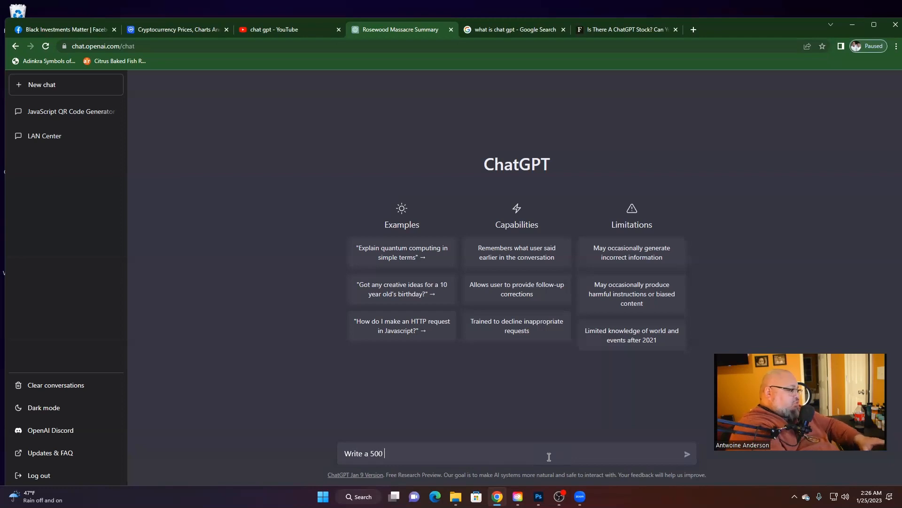
type("word term")
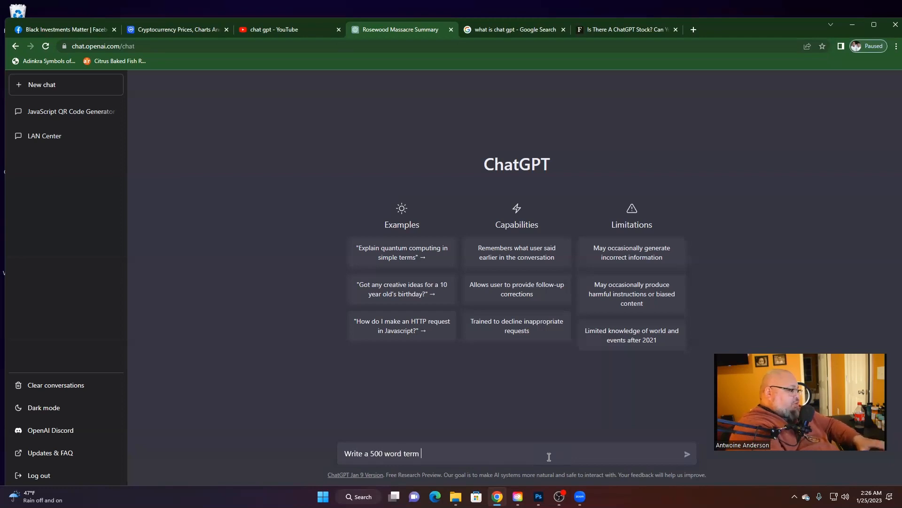
type("paper on the")
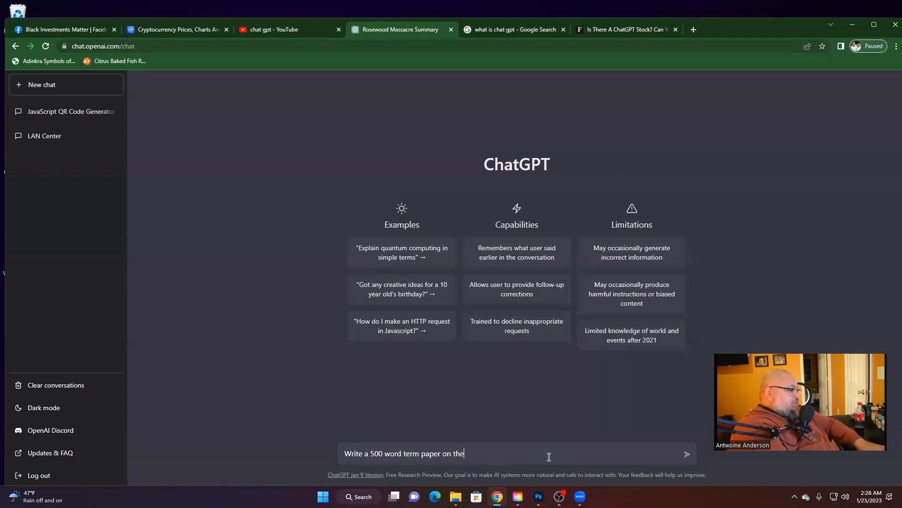
type("Rosewood ma")
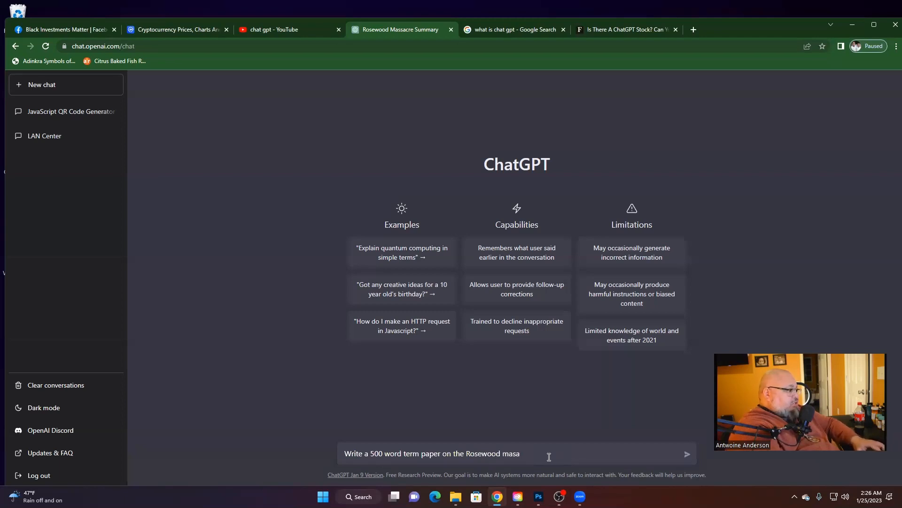
type("s")
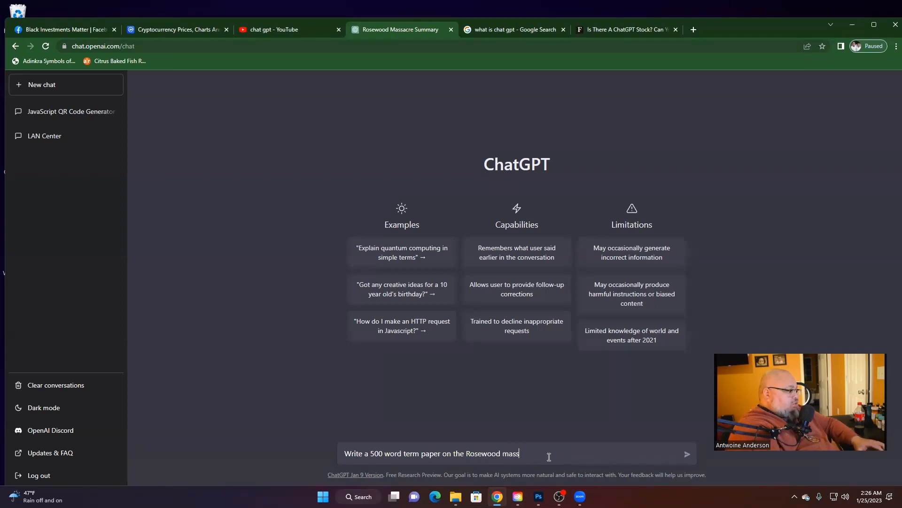
type("acre")
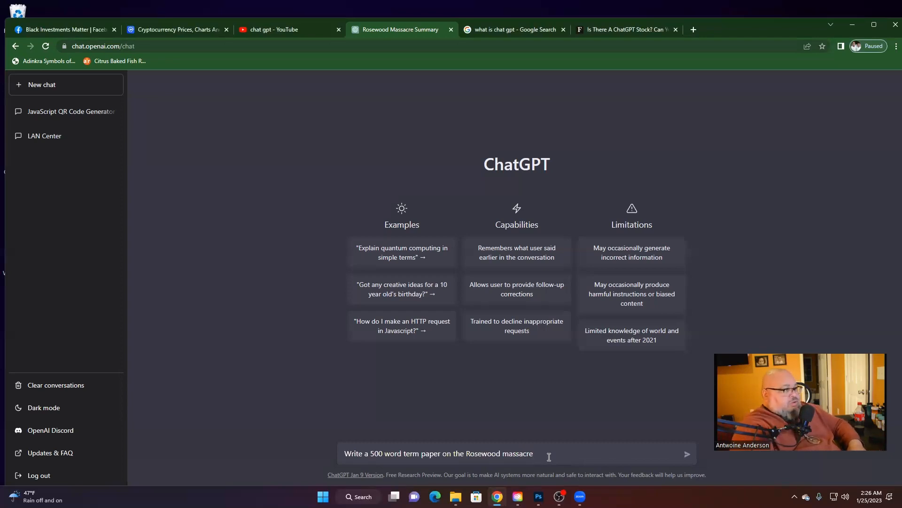
left_click(686, 454)
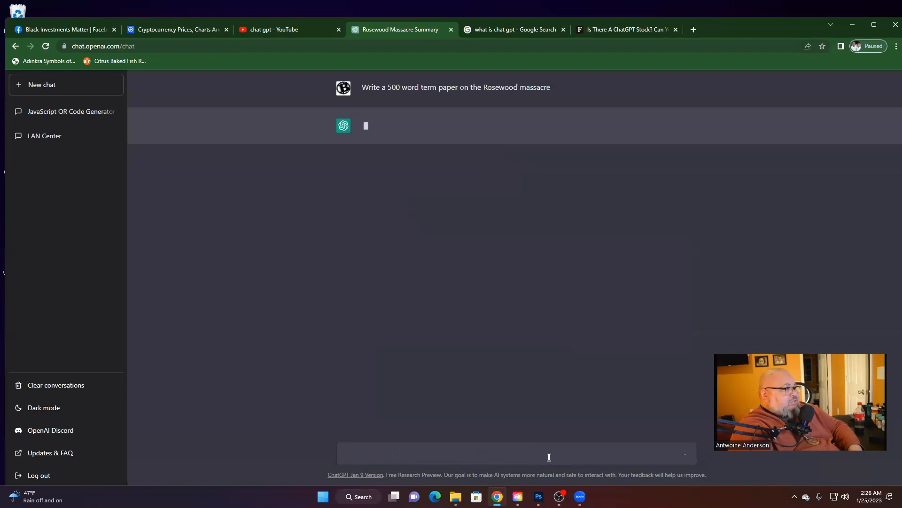